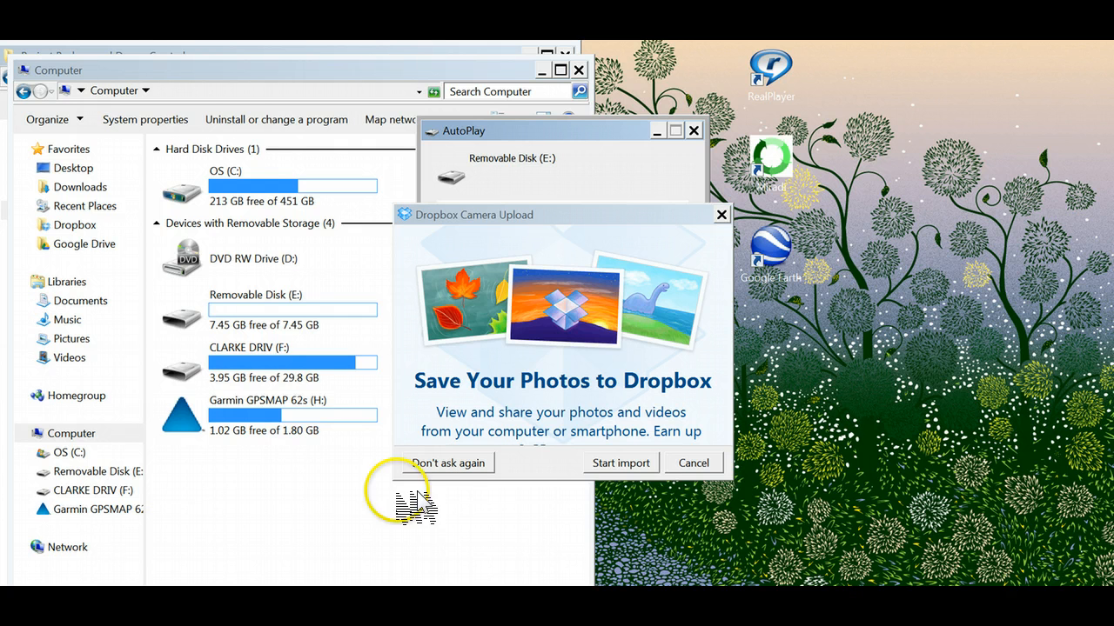
pyautogui.moveTo(710, 474)
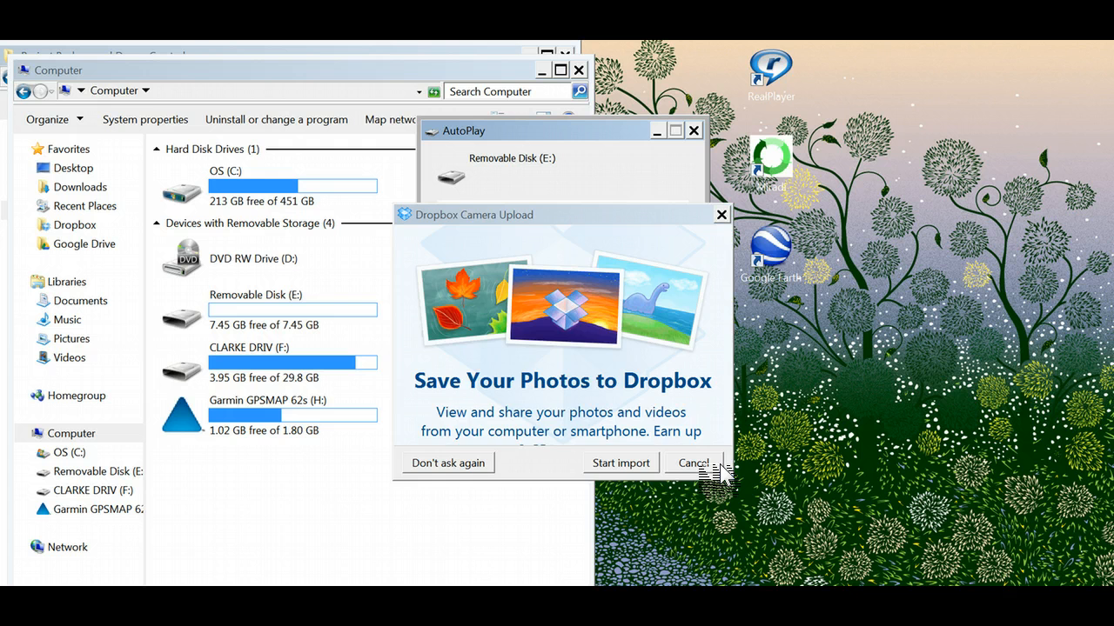
# Step: Cancel the Dropbox Camera Upload offer, leaving the Removable Disk (E:) AutoPlay choices
pyautogui.click(696, 463)
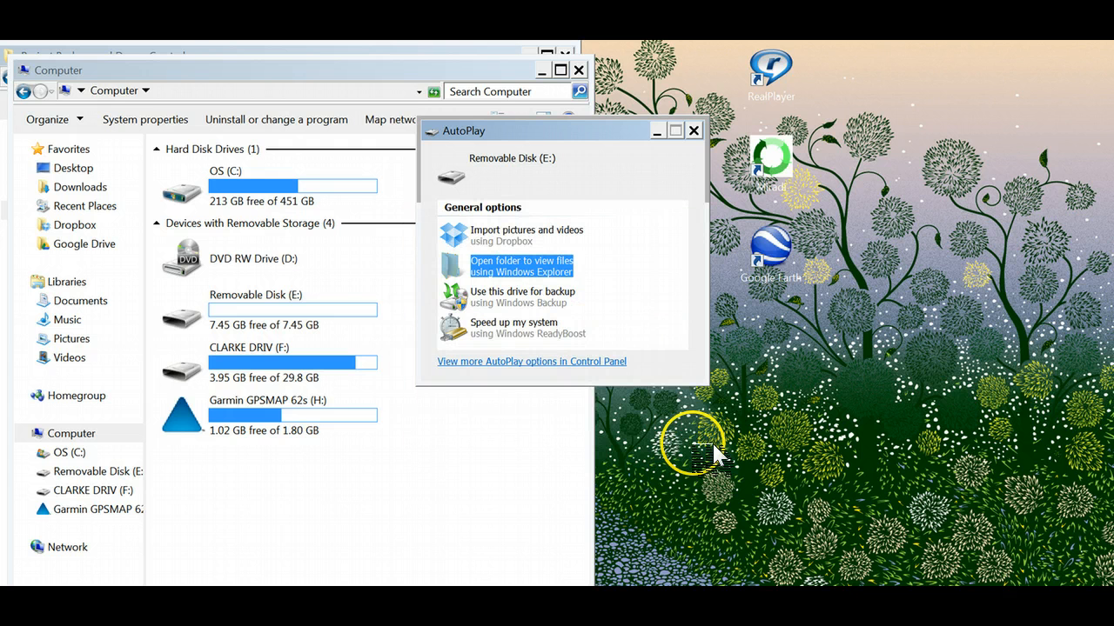
pyautogui.moveTo(576, 224)
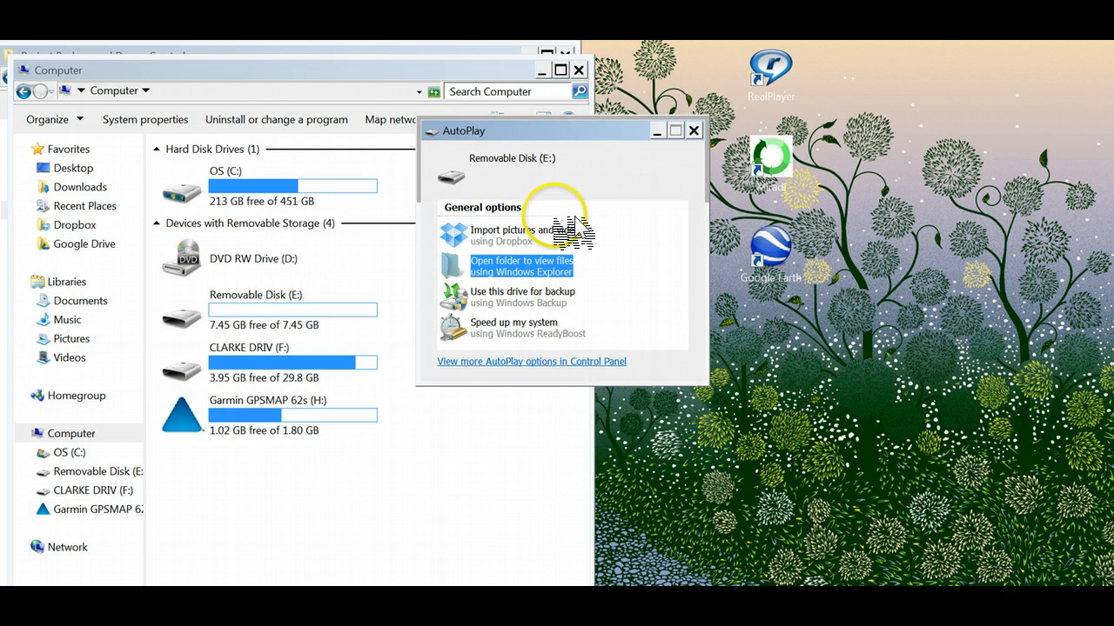
pyautogui.moveTo(397, 449)
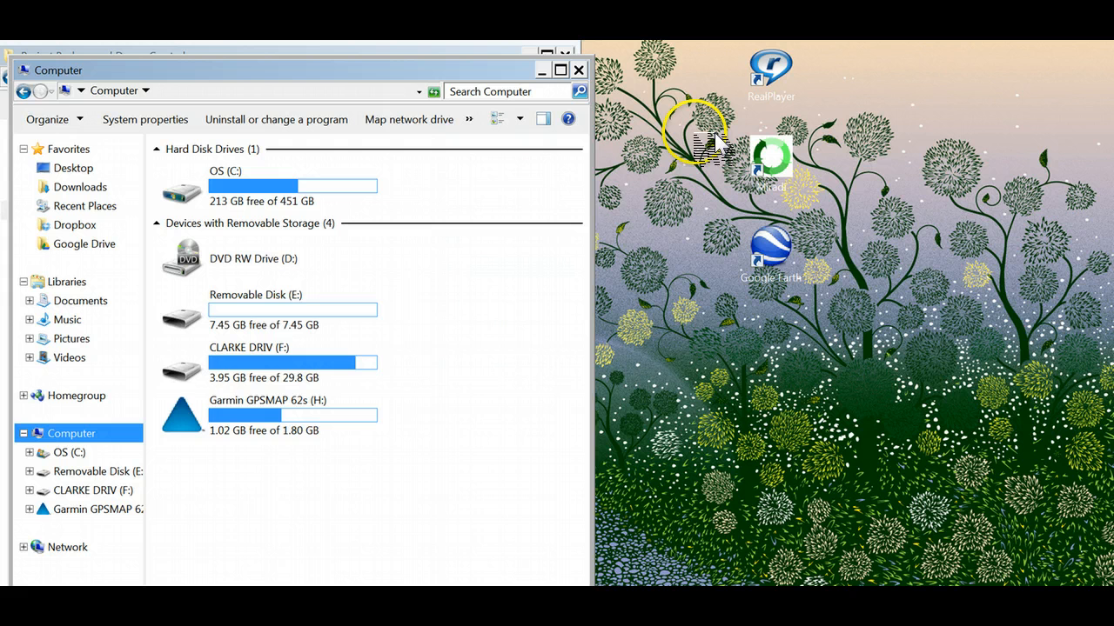
pyautogui.moveTo(200, 431)
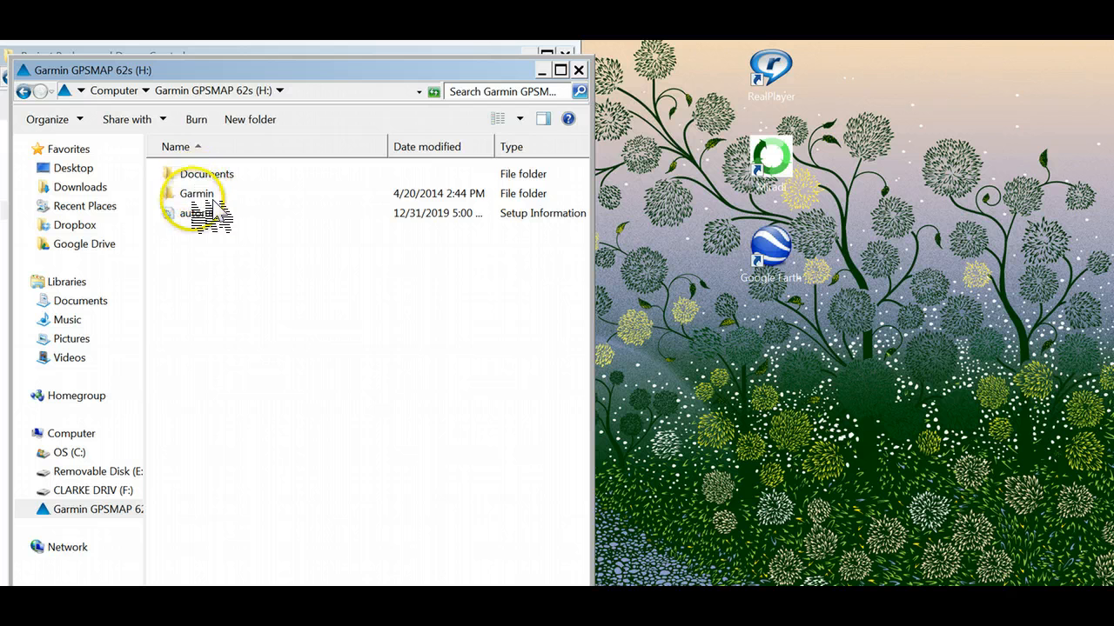
# Step: Navigate into Garmin > GPX on the GPS drive, showing Current, Nav and waypoint files
pyautogui.click(196, 193)
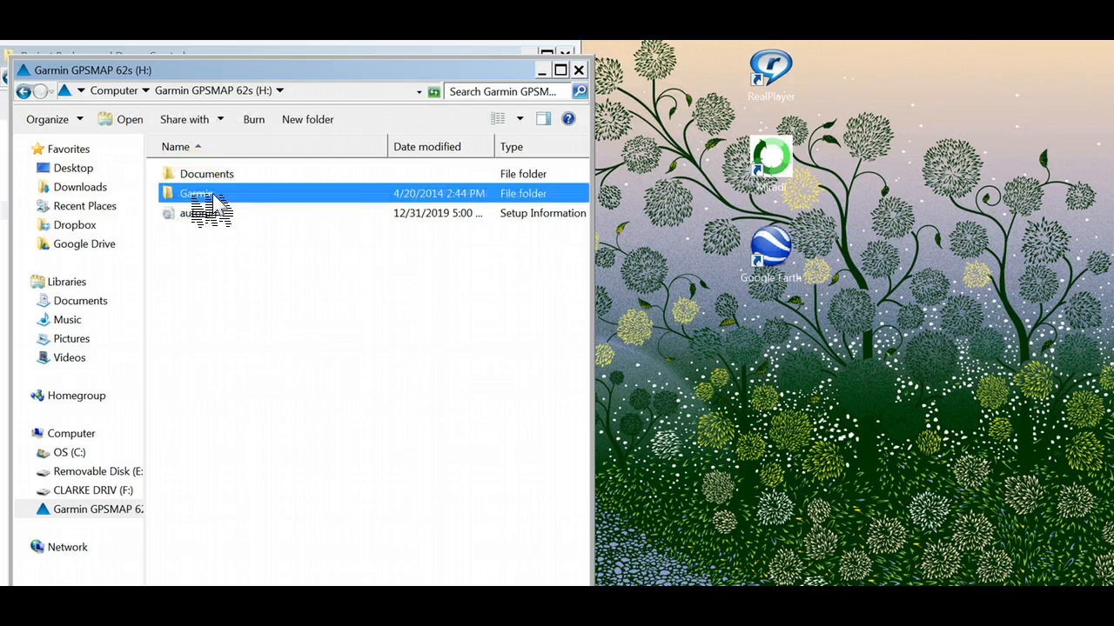
pyautogui.doubleClick(200, 194)
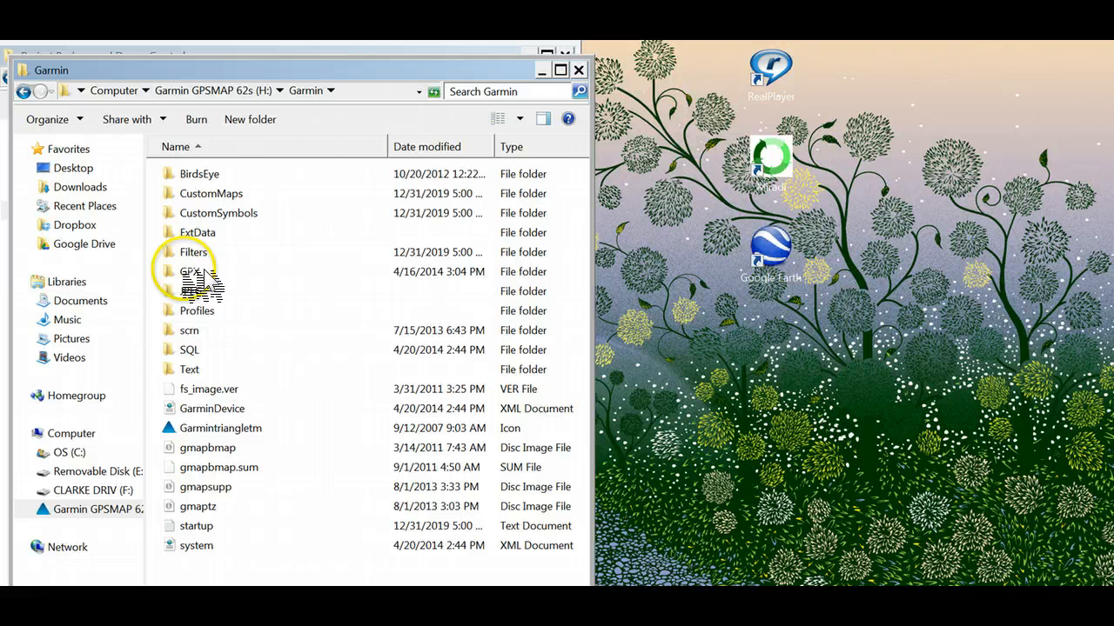
pyautogui.doubleClick(191, 272)
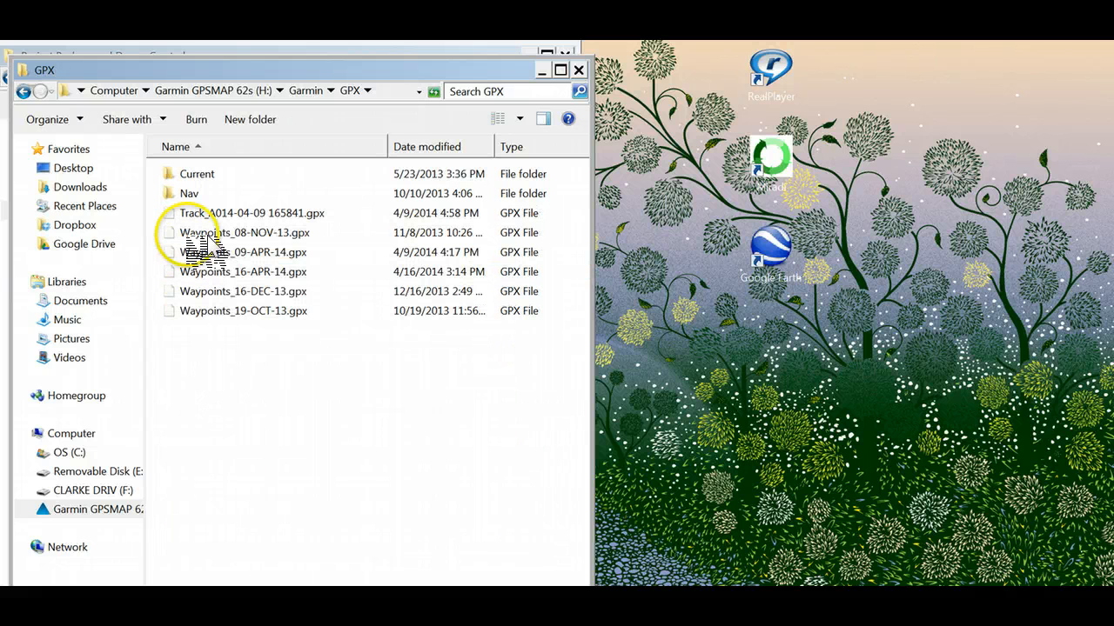
pyautogui.moveTo(209, 292)
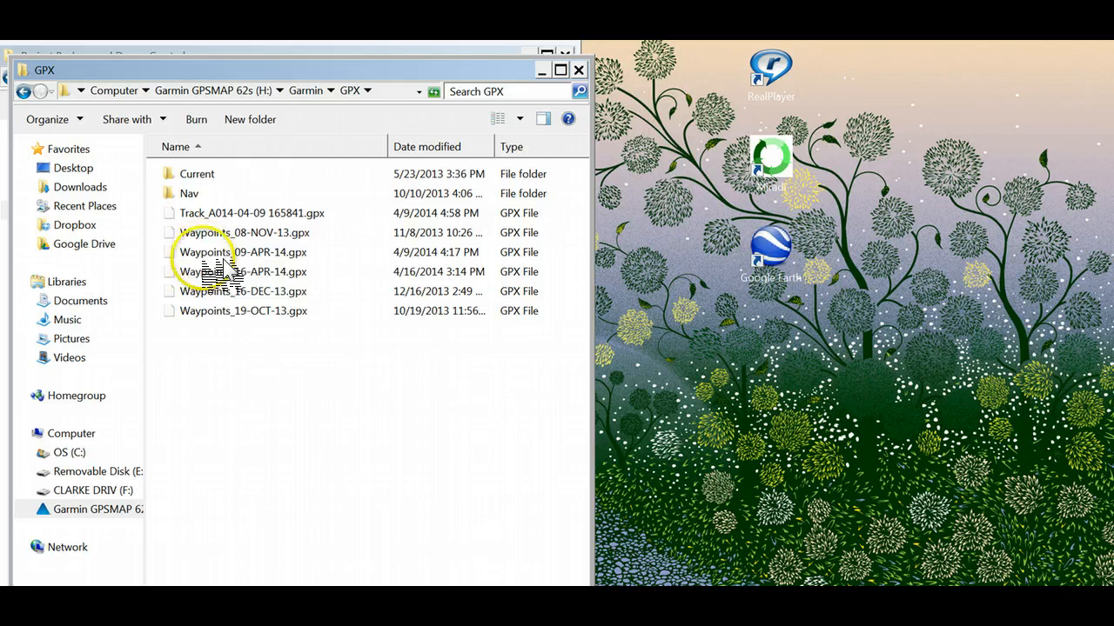
# Step: Copy Waypoints_16-APR-14.gpx from the GPX folder via its context menu
pyautogui.click(244, 271)
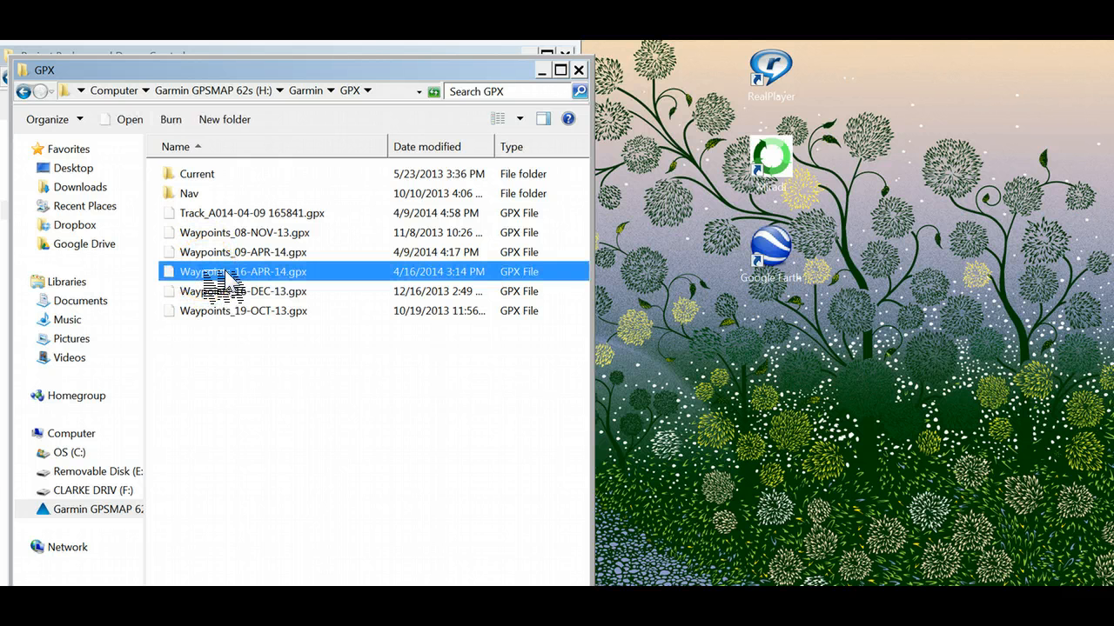
pyautogui.rightClick(244, 271)
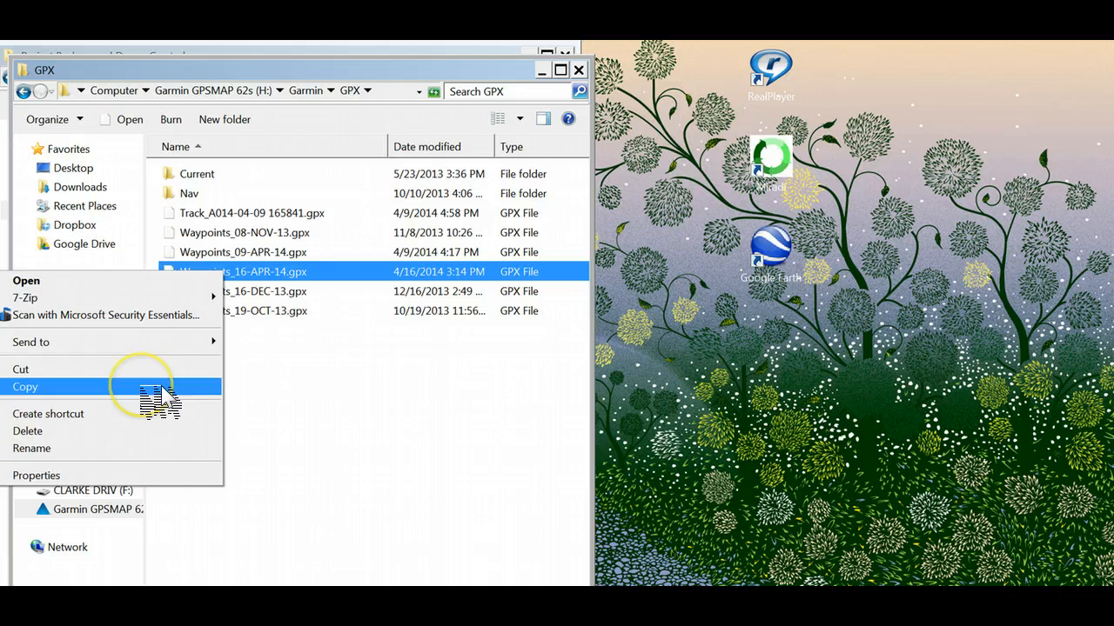
pyautogui.click(24, 387)
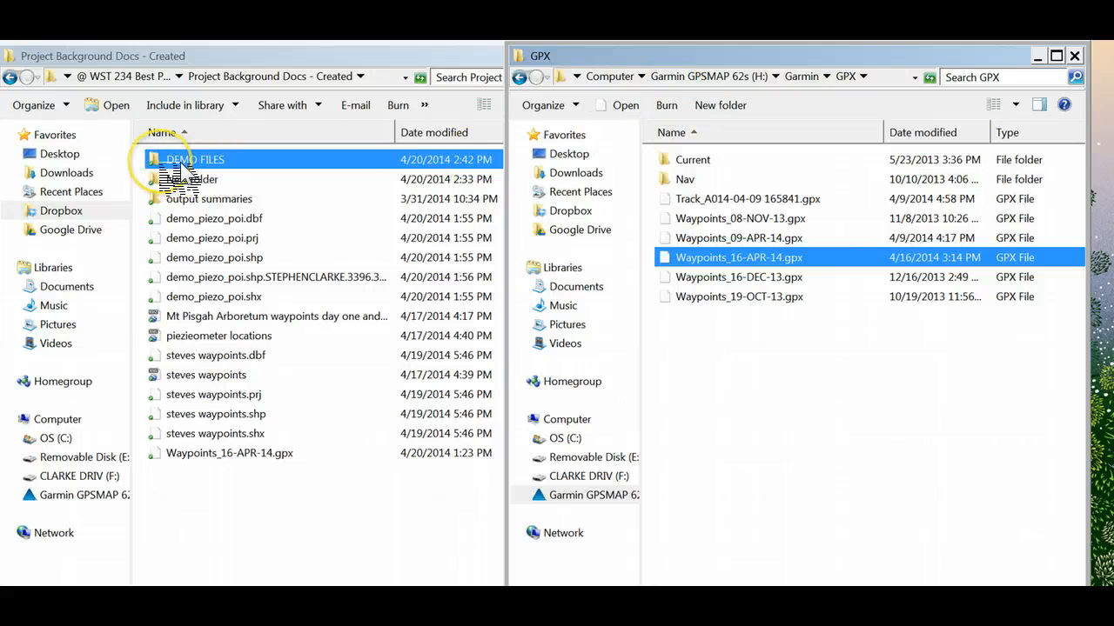
# Step: Paste Waypoints_16-APR-14.gpx into the empty DEMO FILES folder
pyautogui.doubleClick(193, 161)
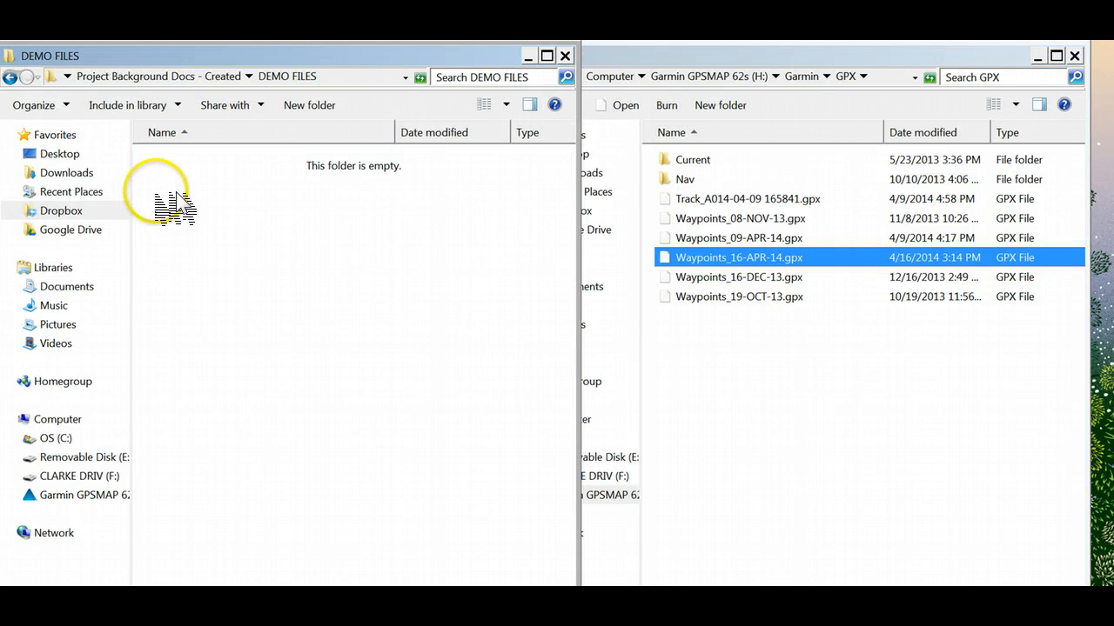
pyautogui.rightClick(165, 200)
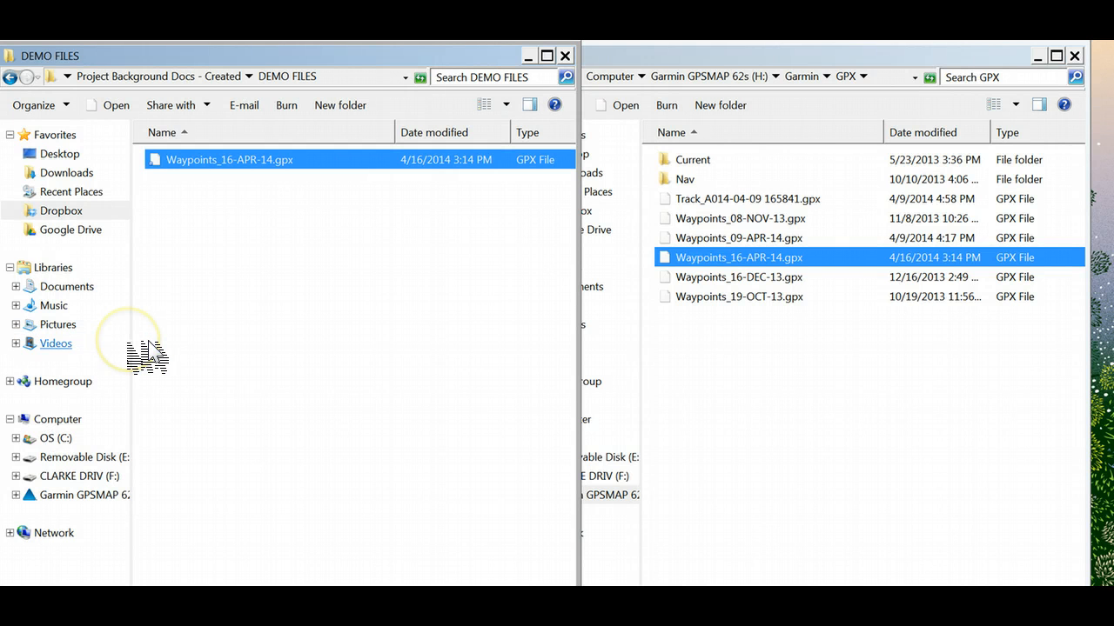
pyautogui.moveTo(722, 252)
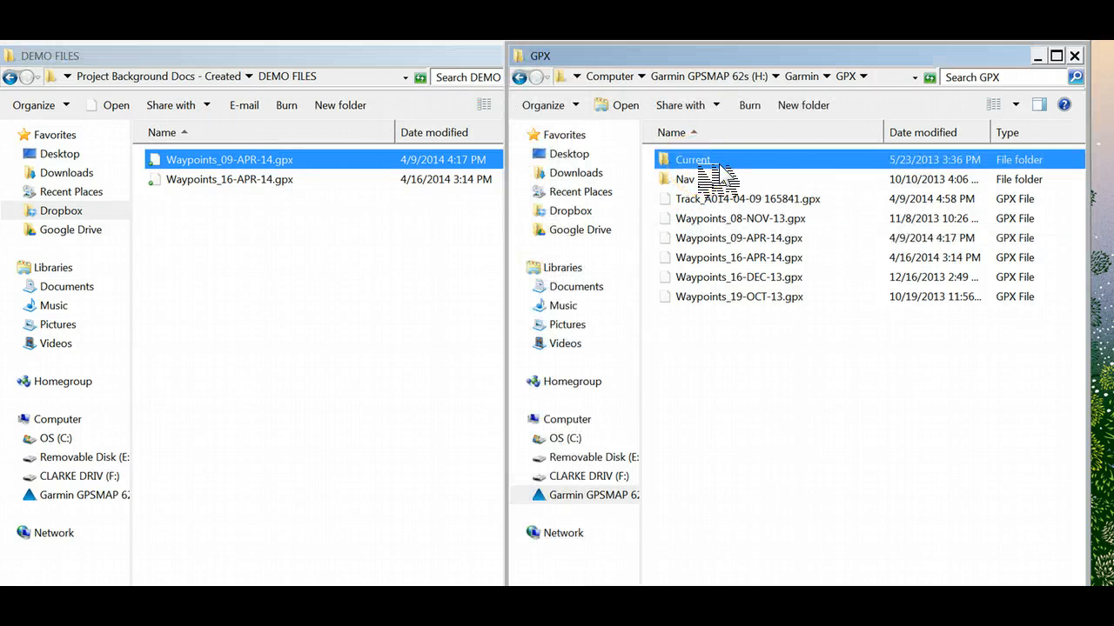
# Step: Enter the GPS's Current folder and select Current.gpx for copying to DEMO FILES
pyautogui.doubleClick(692, 160)
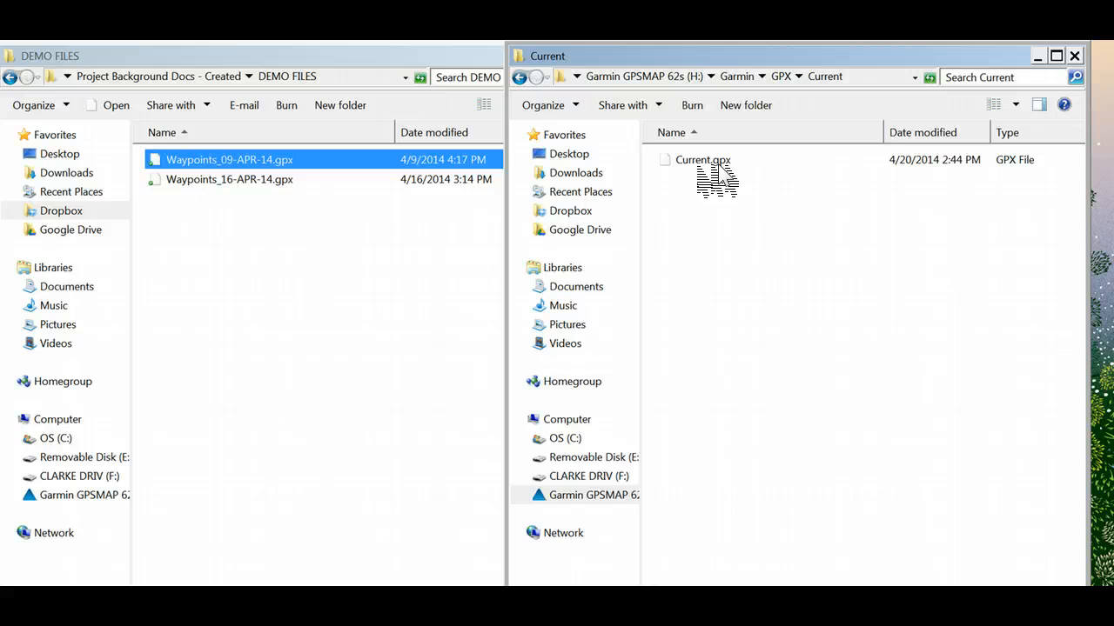
pyautogui.click(703, 160)
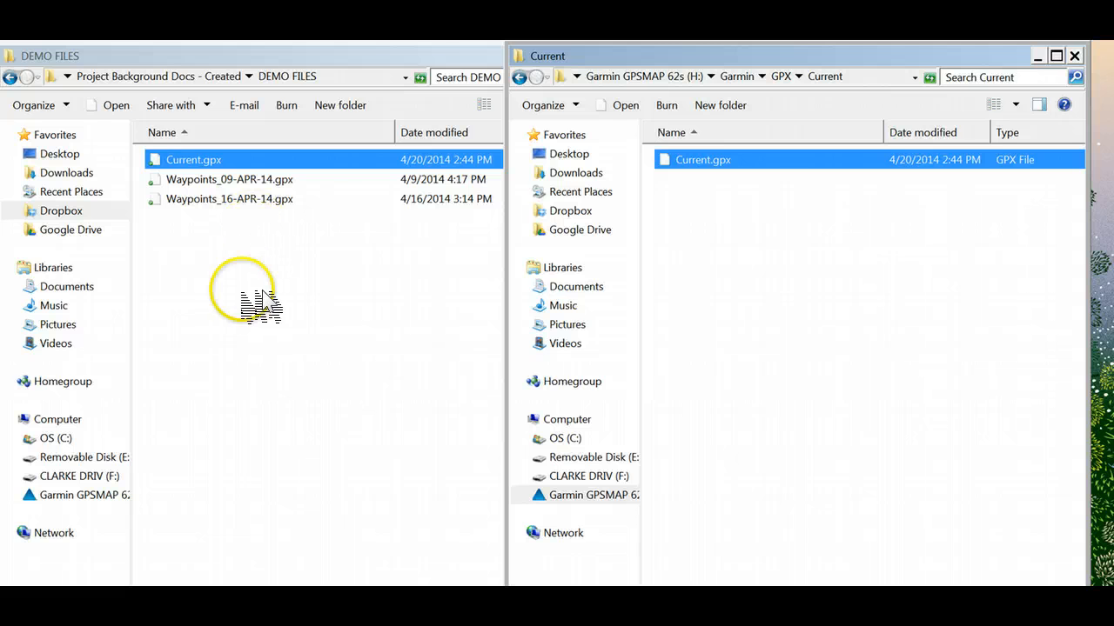
pyautogui.moveTo(247, 415)
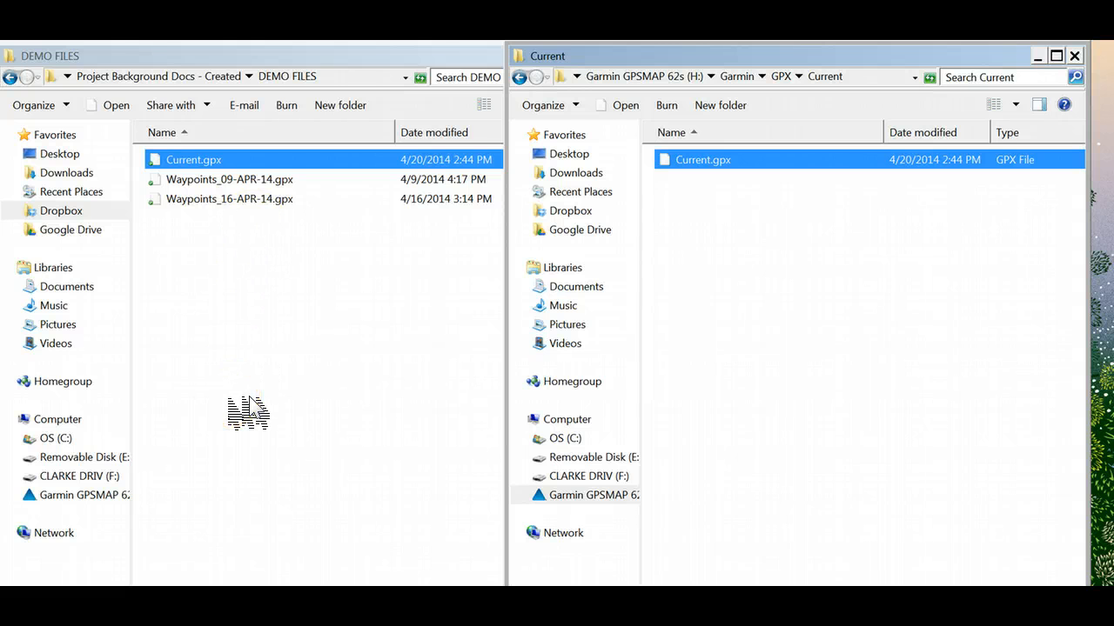